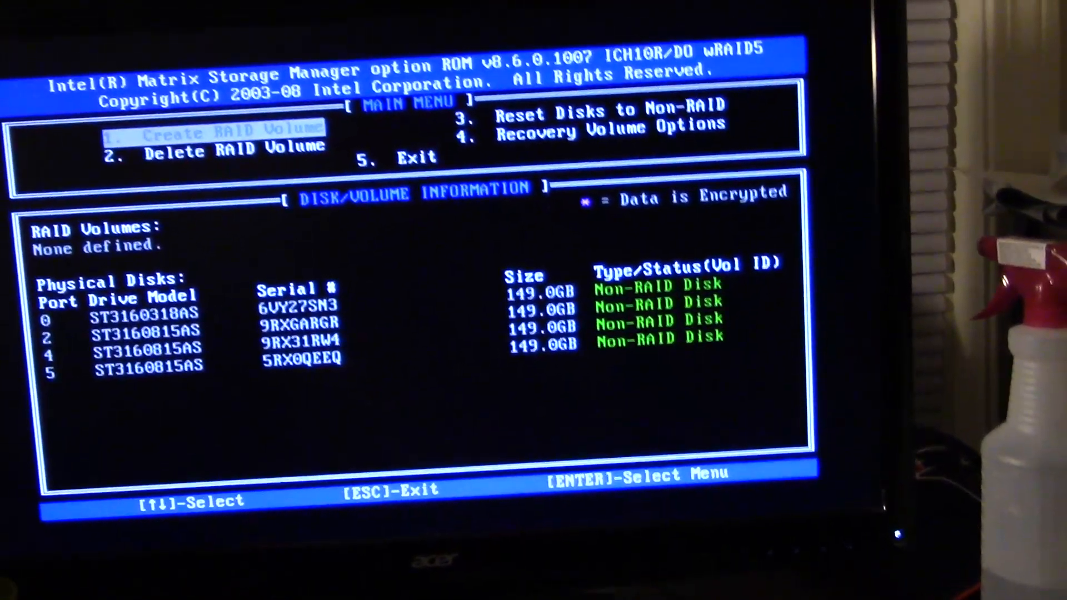
Create a new volume named RAID10 at level RAID10(RAID0+1) with a 4KB strip size.
key("Return")
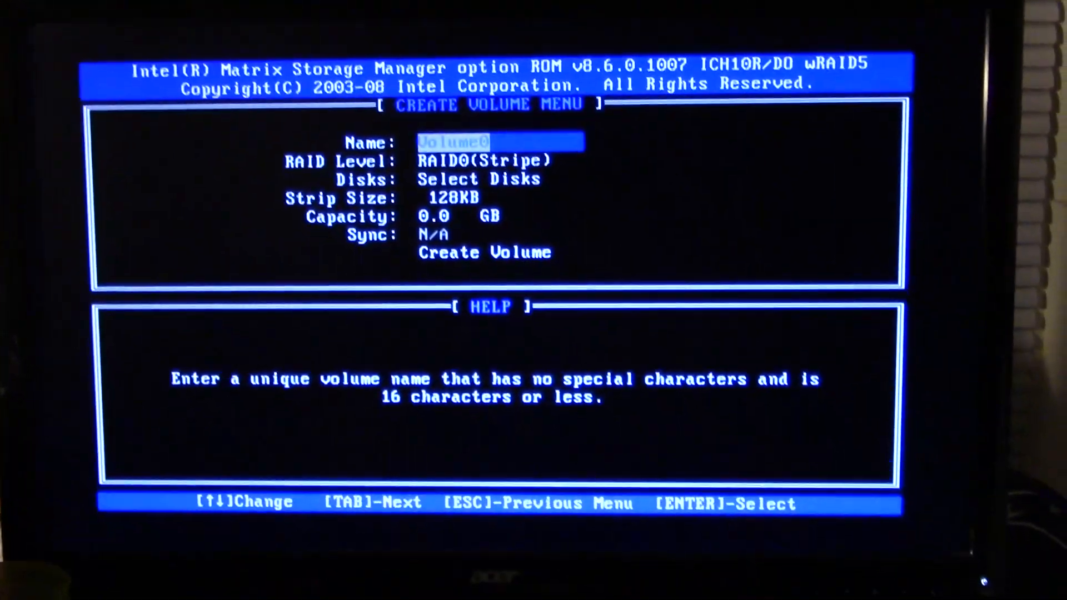
type("RAIF")
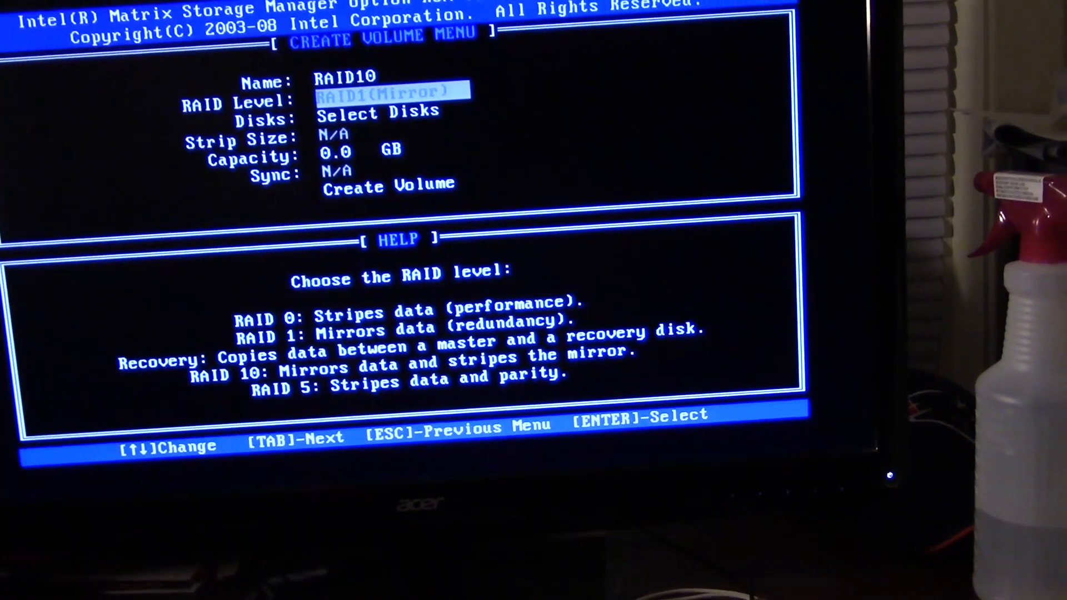
key("Down")
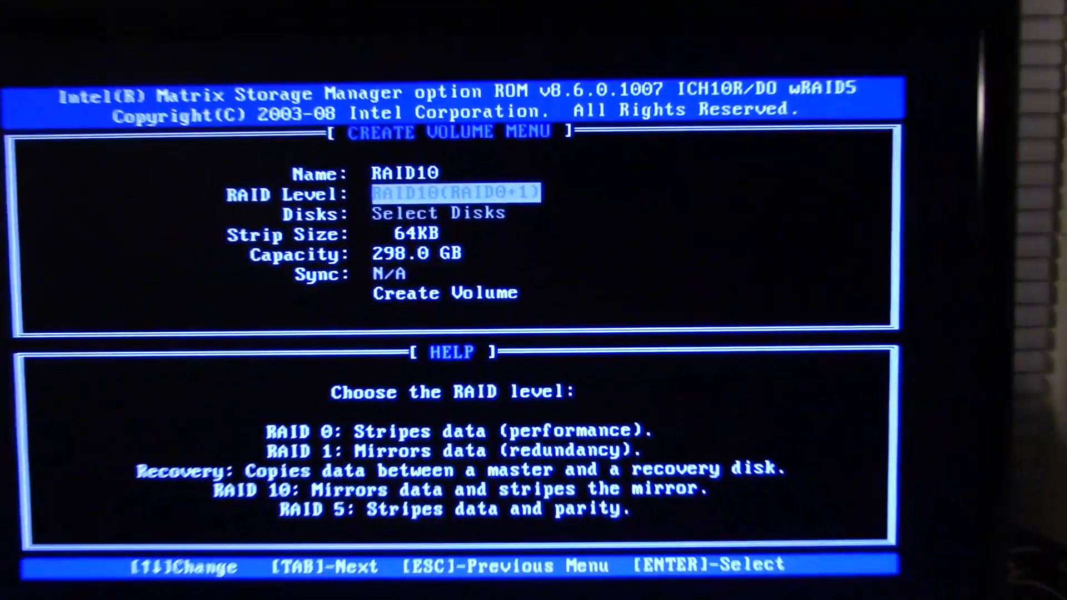
key("Tab")
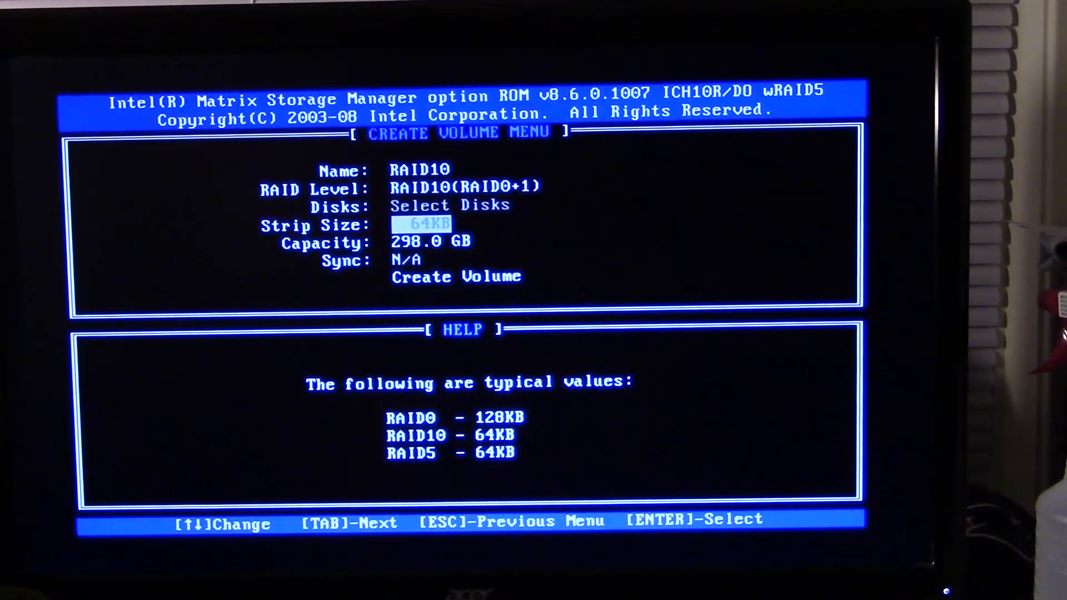
key("Down")
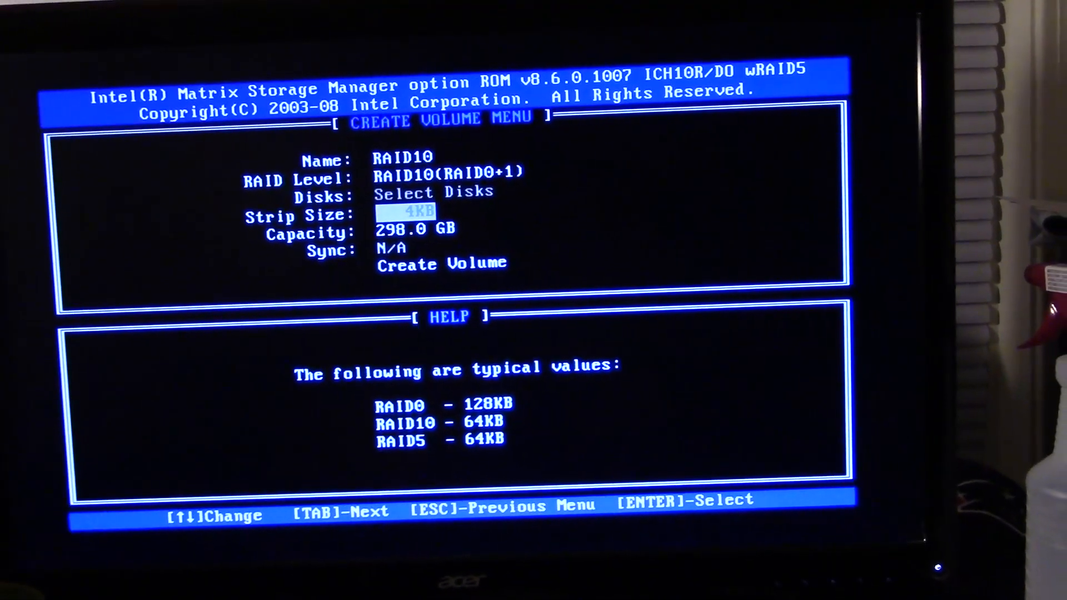
key("Tab")
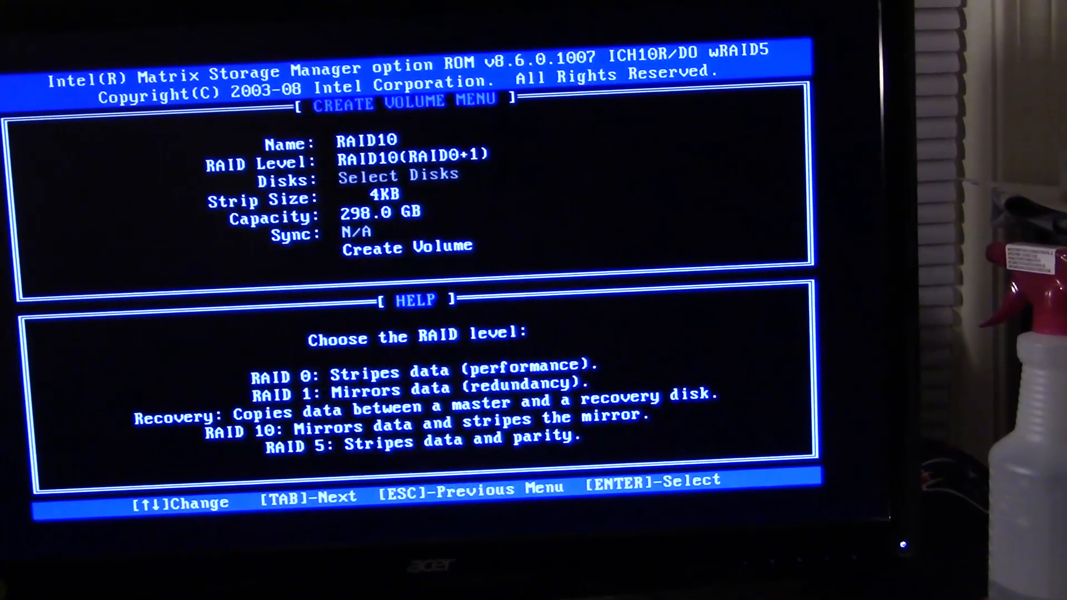
key("Tab")
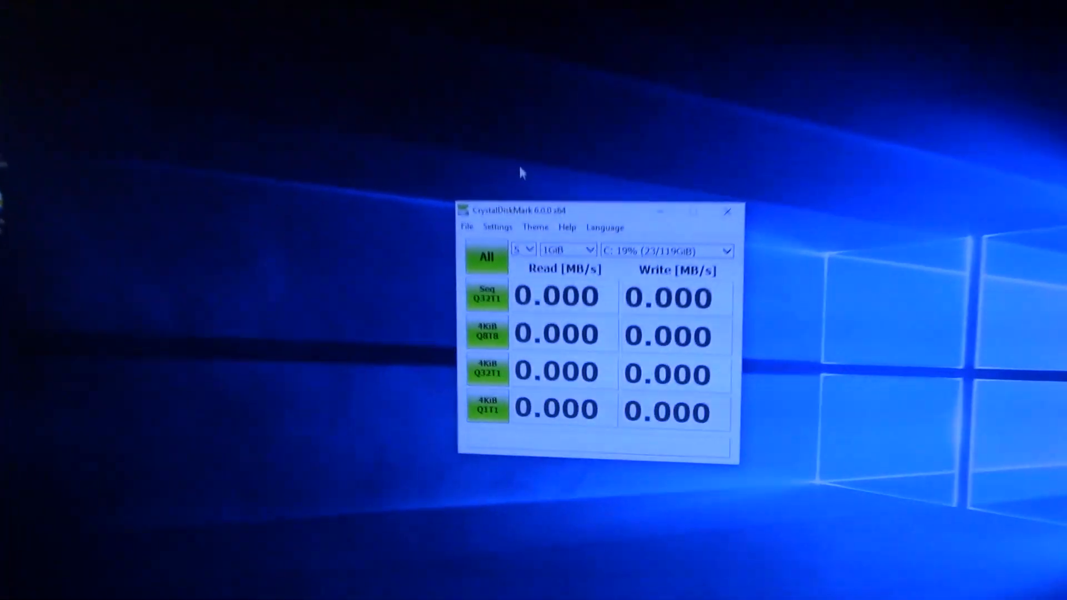
Run all CrystalDiskMark tests on the 298GiB RAID drive, reaching ~285 MB/s read and ~273 MB/s write.
left_click(667, 252)
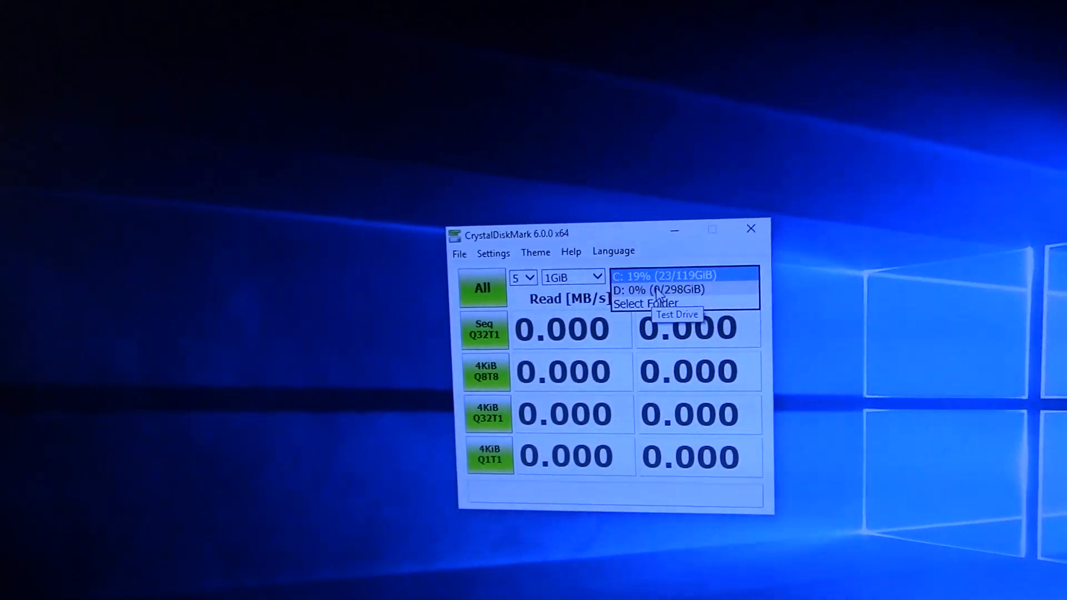
left_click(657, 290)
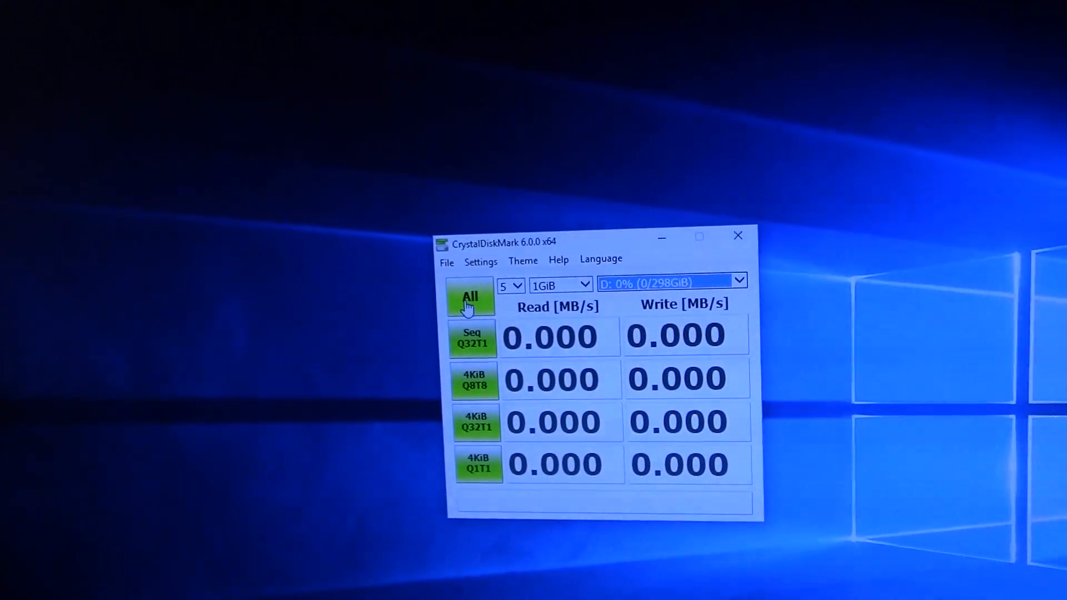
left_click(469, 296)
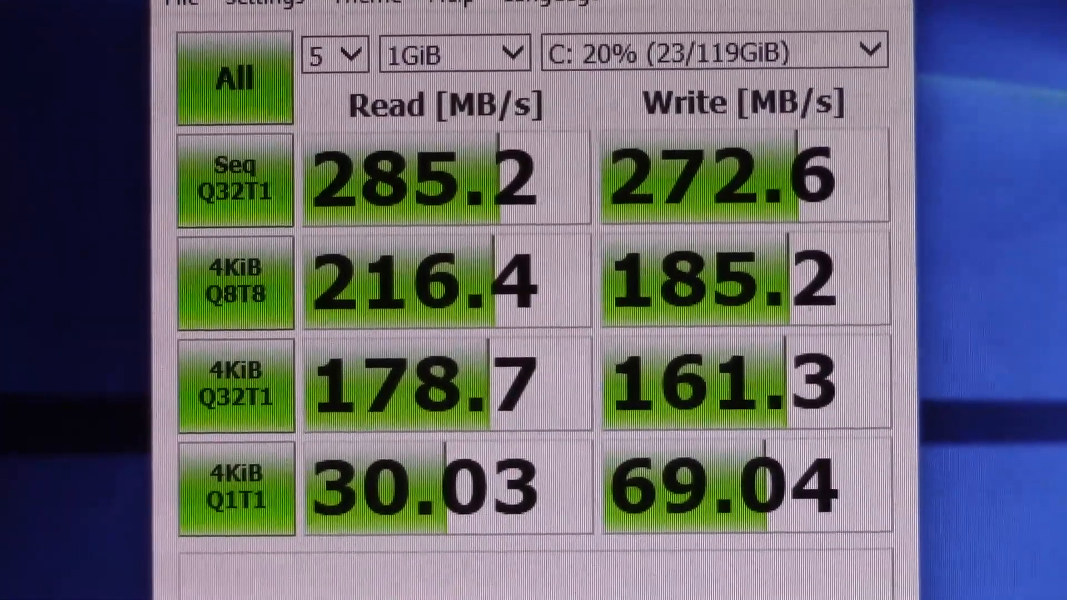
scroll("down", 3)
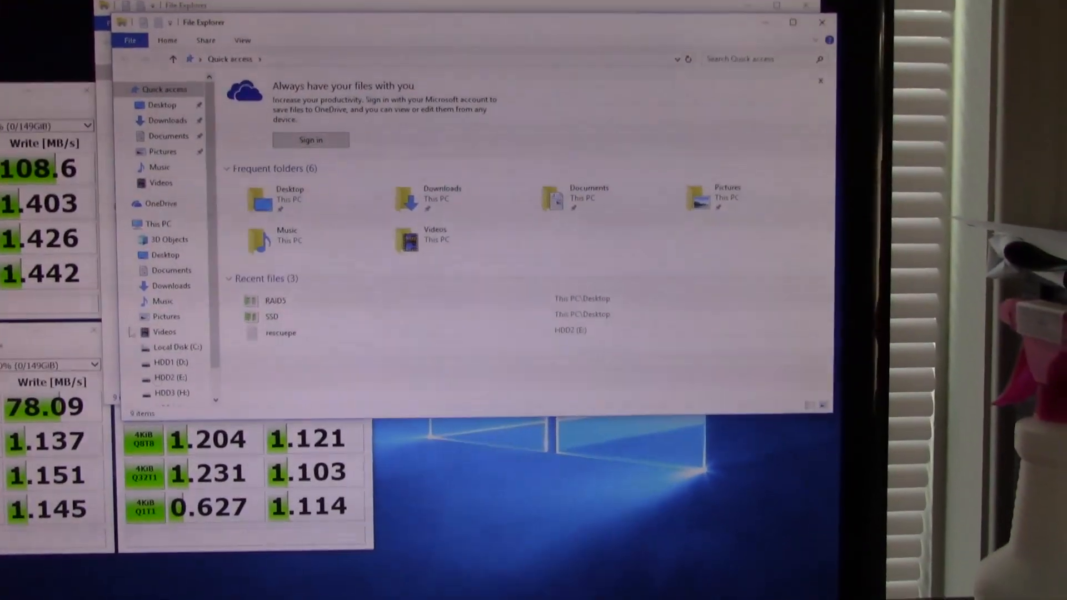
View This PC's drive list (Local Disk C: and HDD1–HDD4), then close File Explorer.
left_click(158, 224)
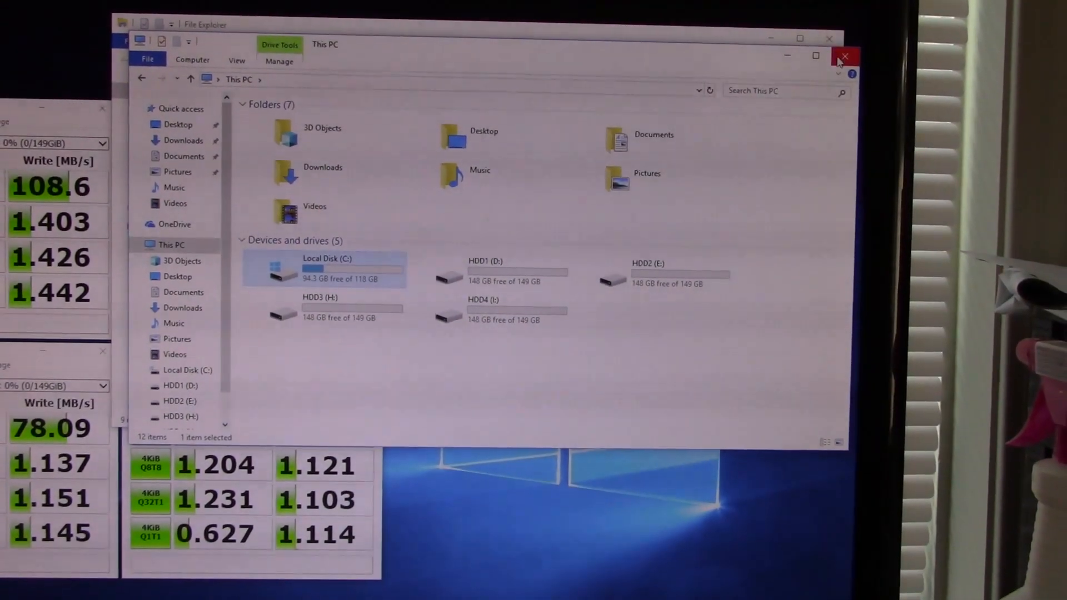
left_click(845, 56)
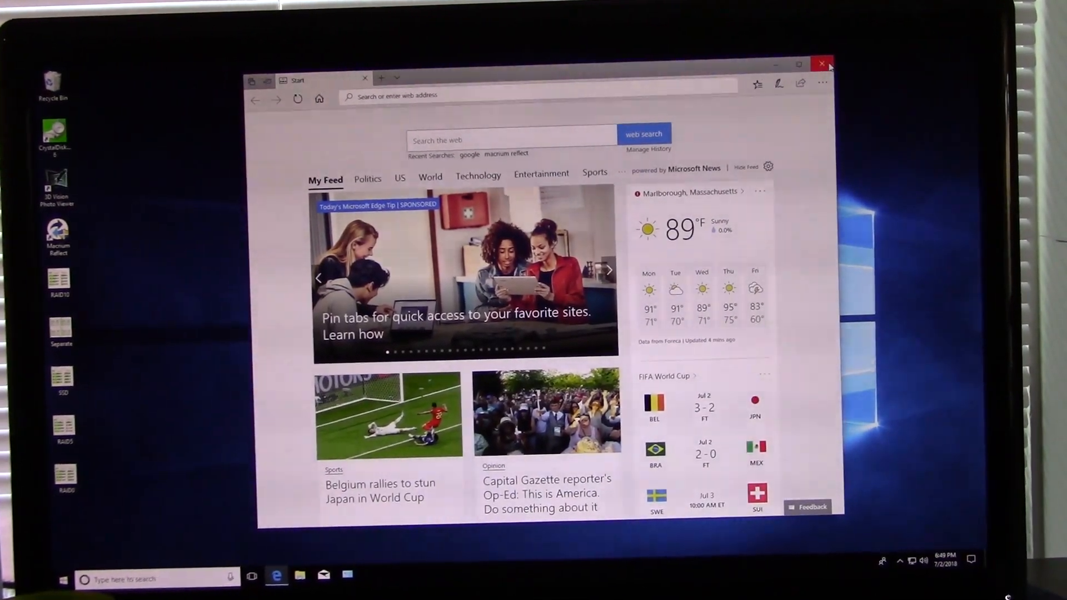
Close Edge and review CPU details on Task Manager's Performance view.
left_click(822, 63)
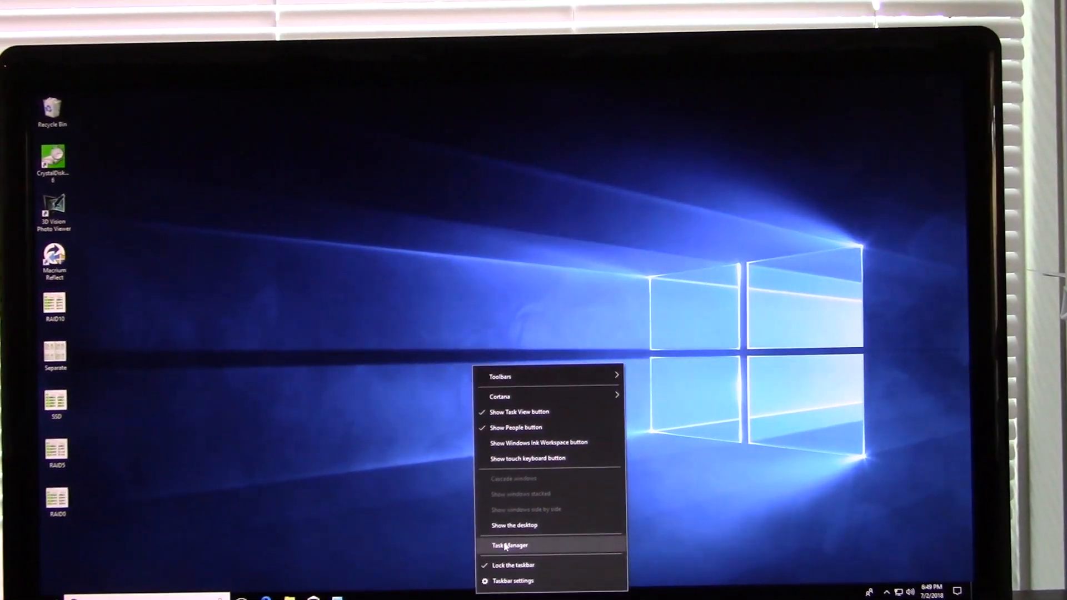
left_click(509, 545)
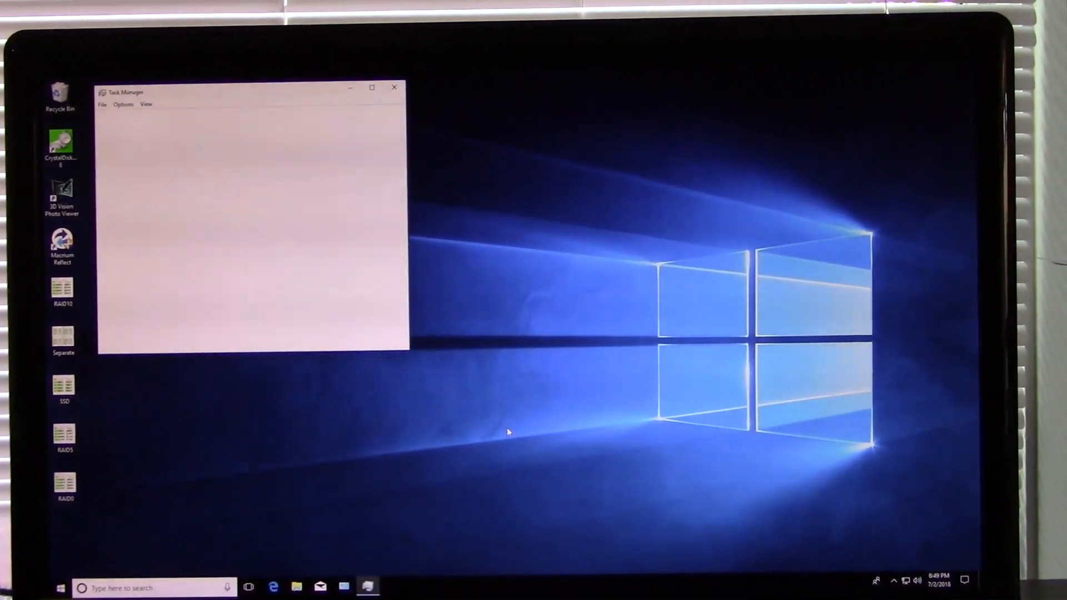
left_click(132, 354)
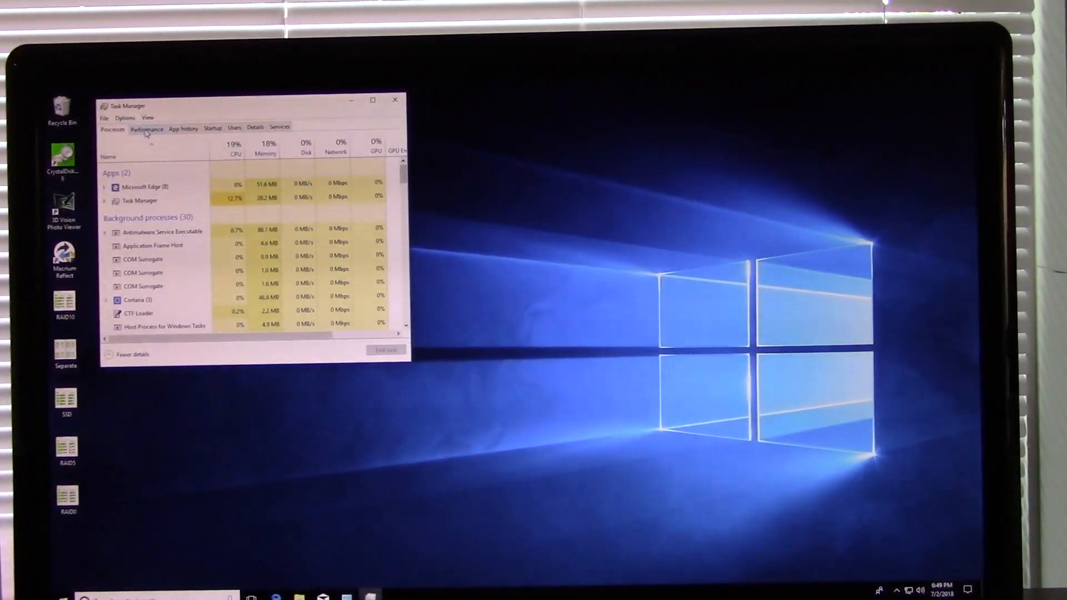
left_click(146, 129)
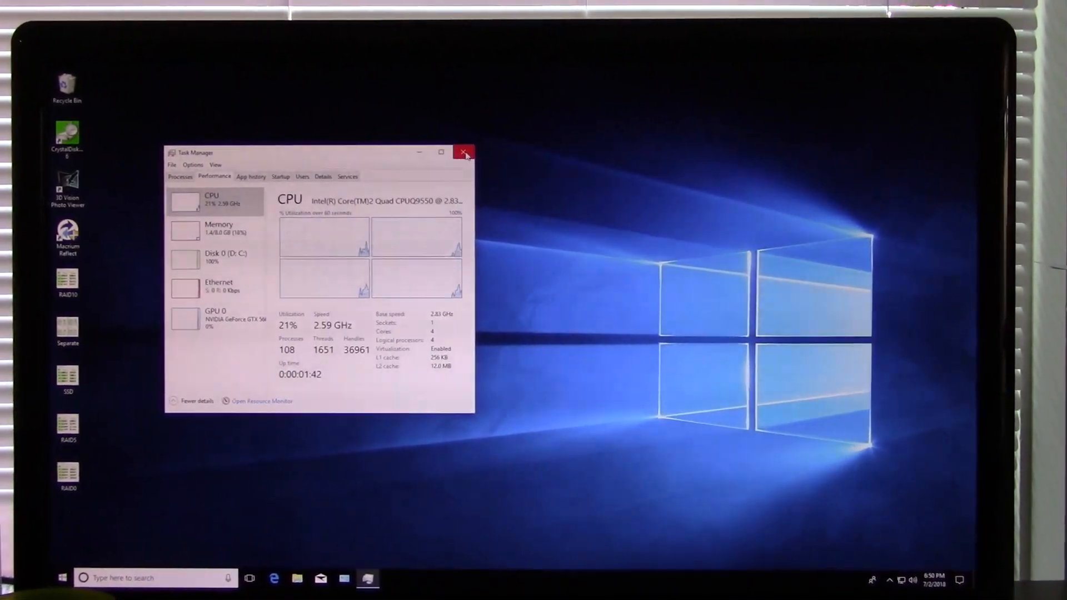
Close Task Manager and File Explorer, leaving an empty desktop.
left_click(465, 152)
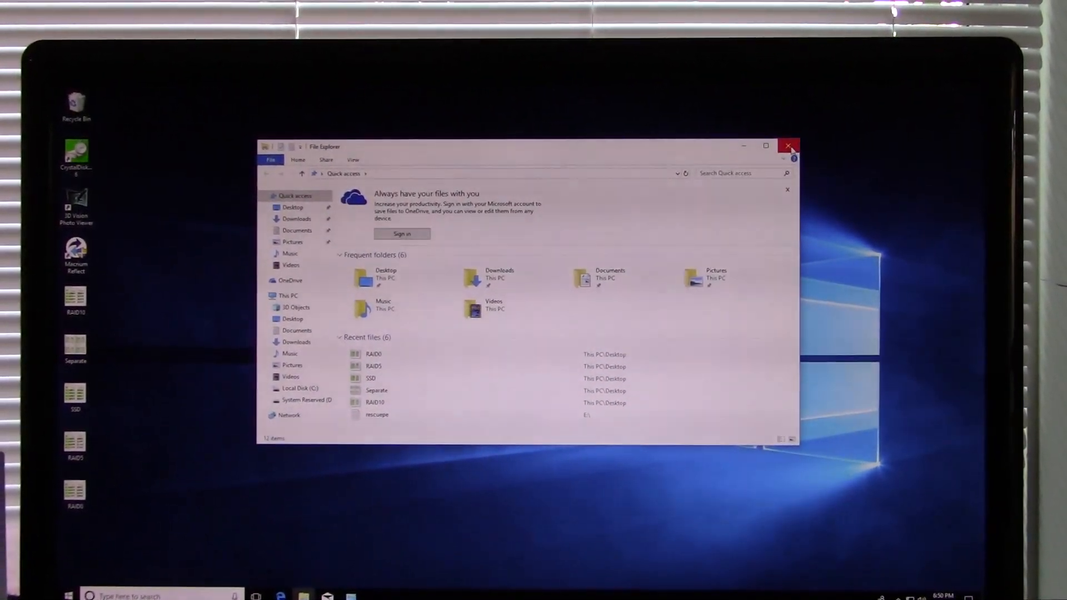
left_click(789, 146)
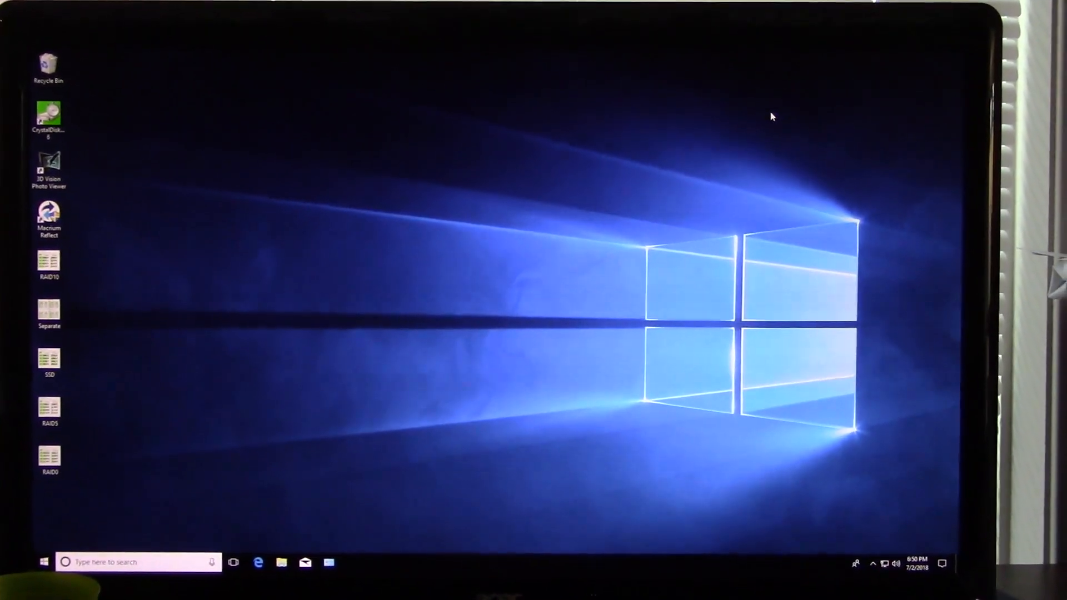